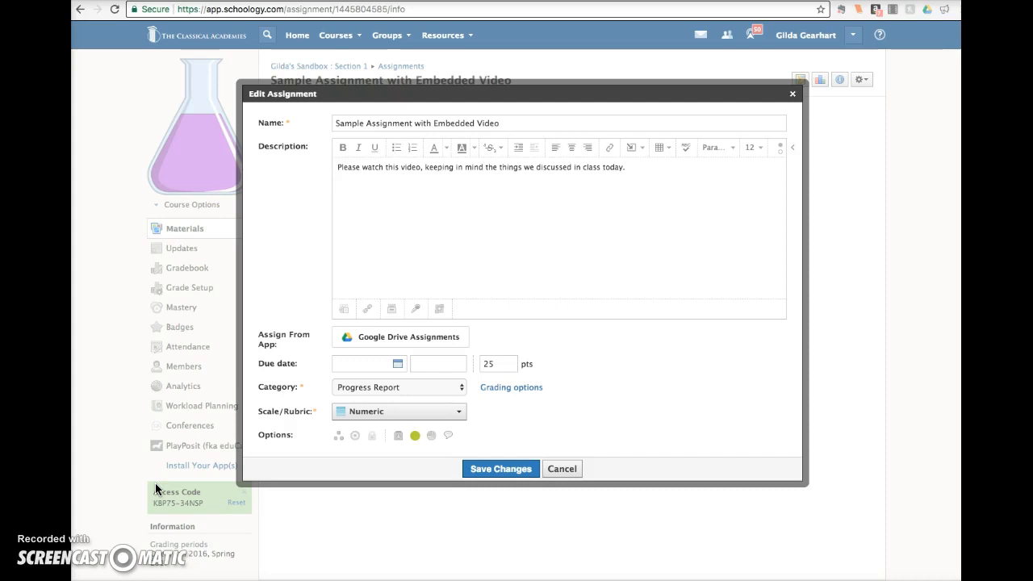
mouse_move(326, 333)
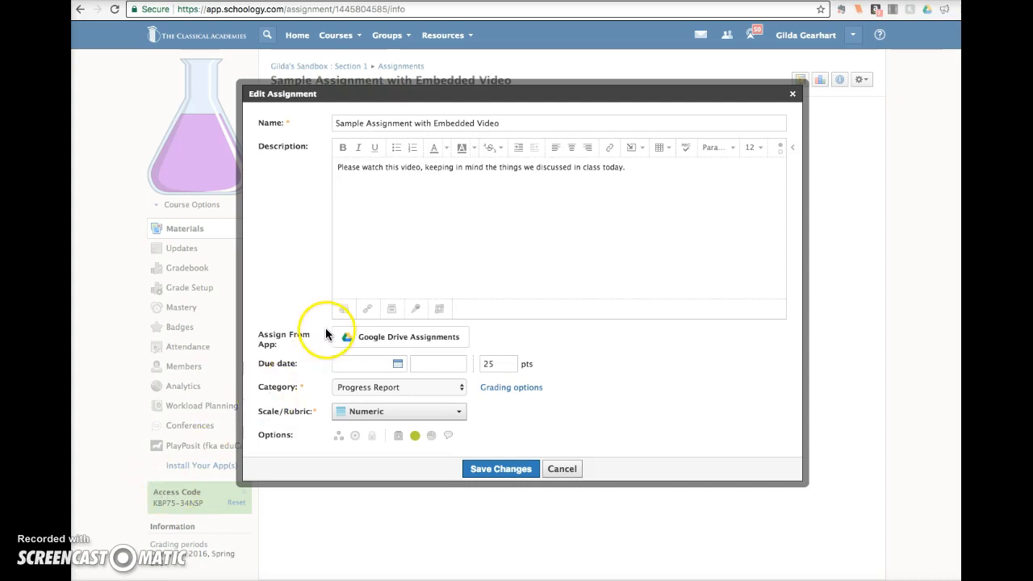
mouse_move(284, 222)
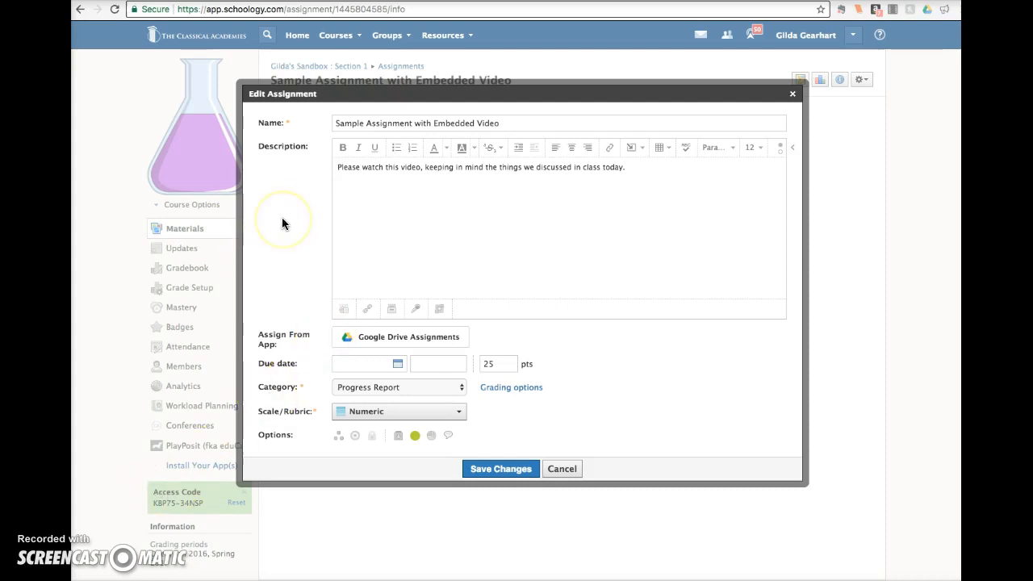
mouse_move(284, 223)
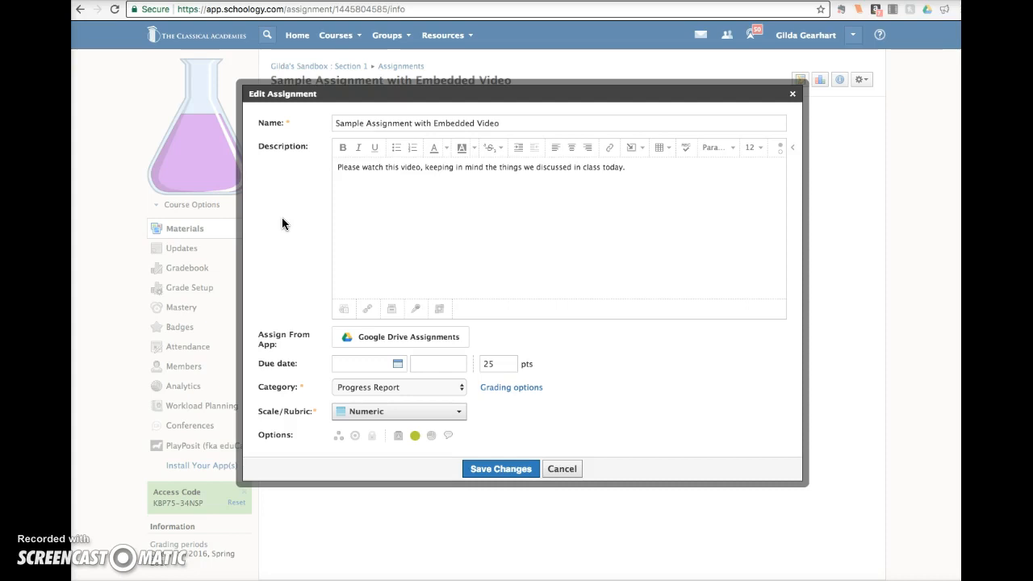
mouse_move(332, 229)
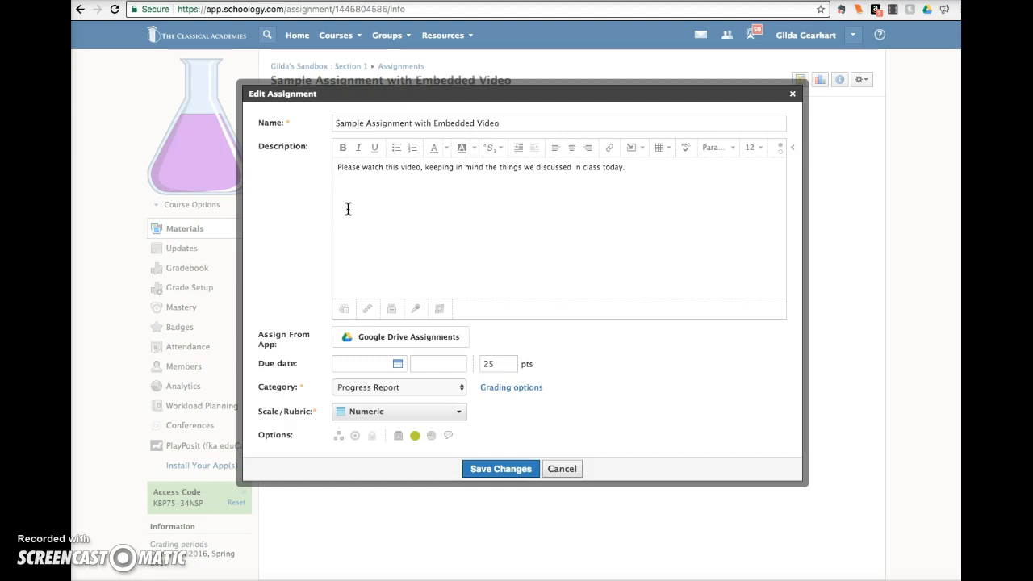
mouse_move(633, 167)
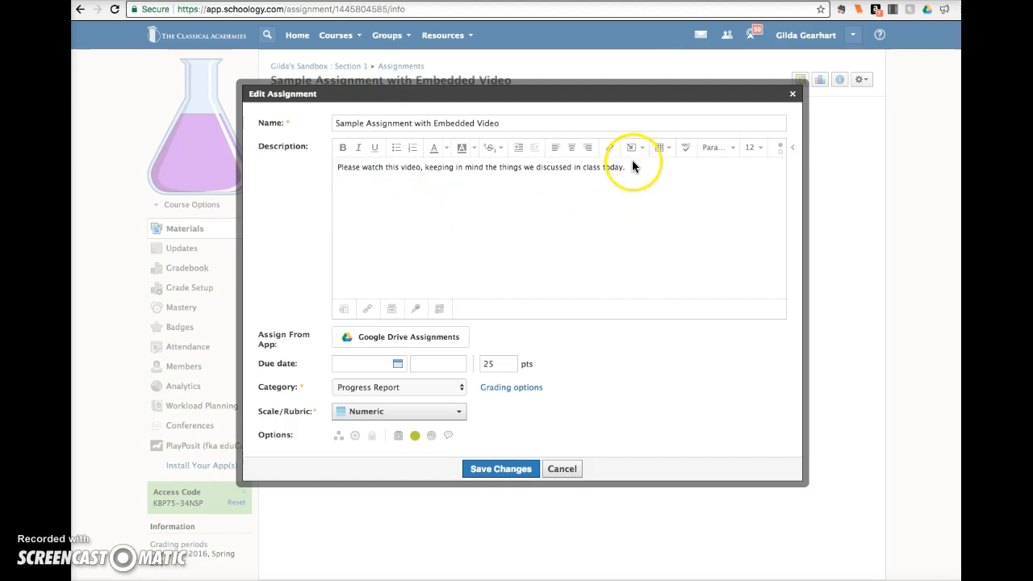
mouse_move(632, 147)
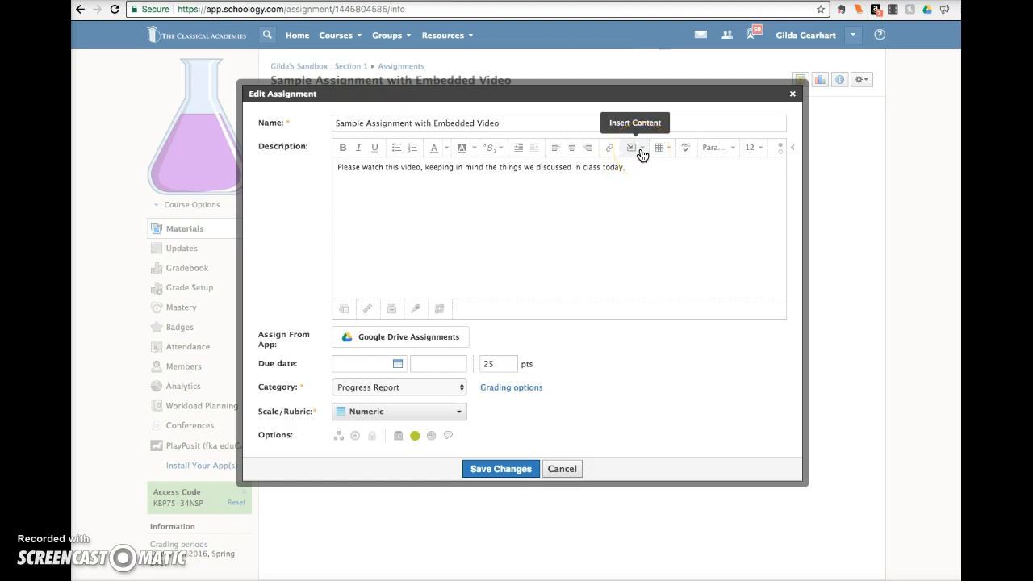
Start inserting an Image/Media item from the web into the description, with Media as the type
left_click(633, 148)
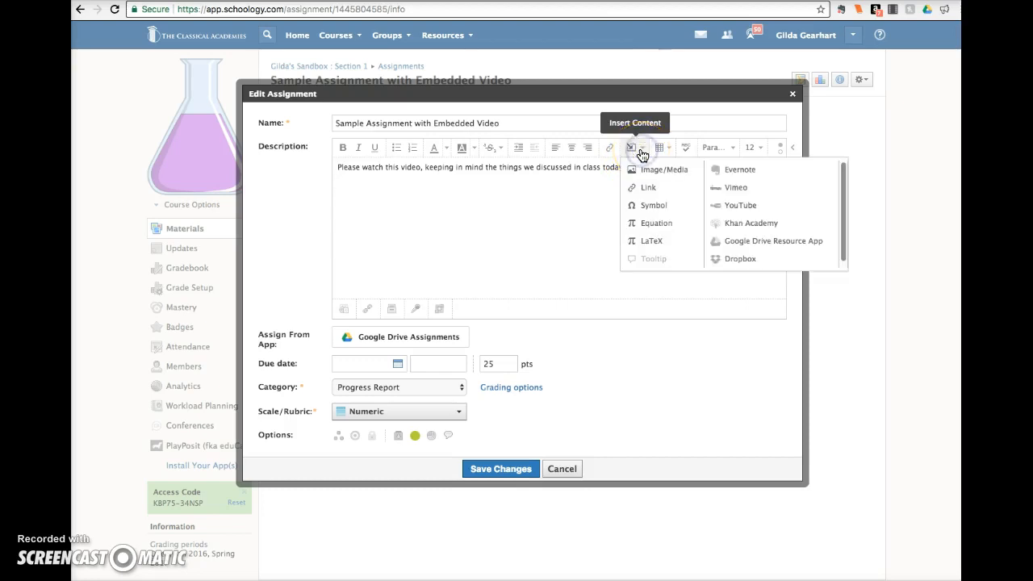
mouse_move(646, 170)
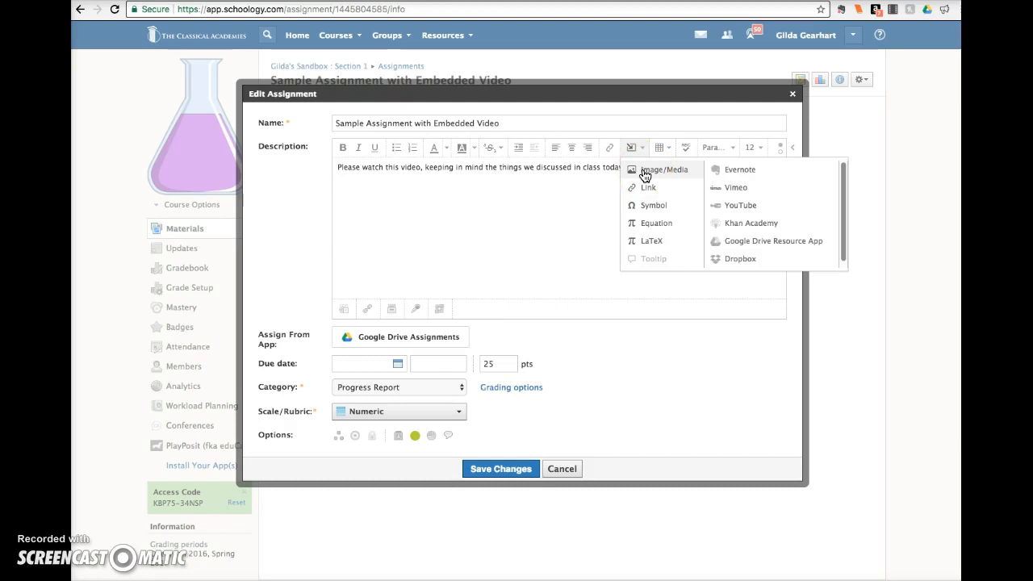
left_click(663, 170)
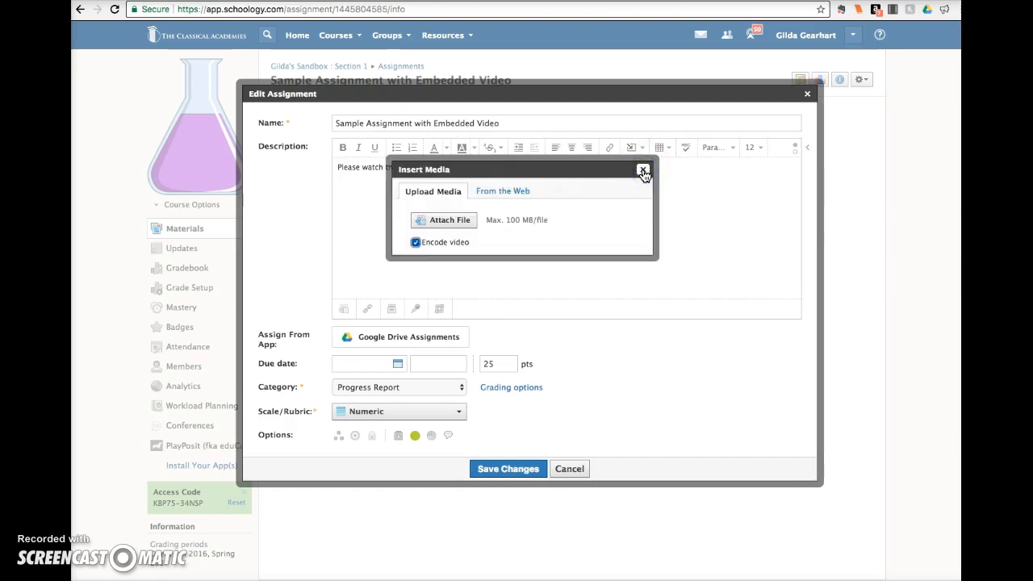
left_click(502, 191)
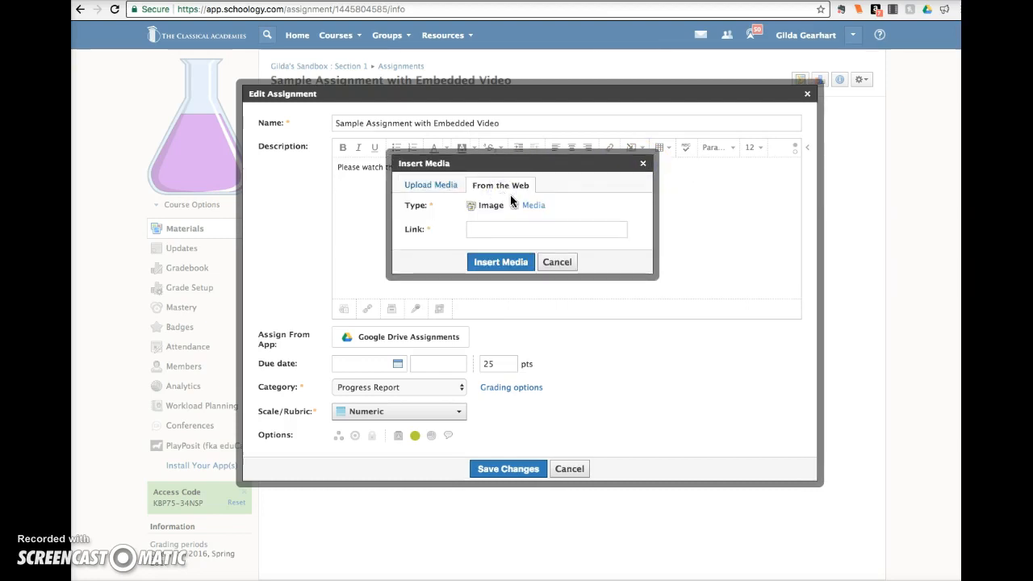
left_click(533, 205)
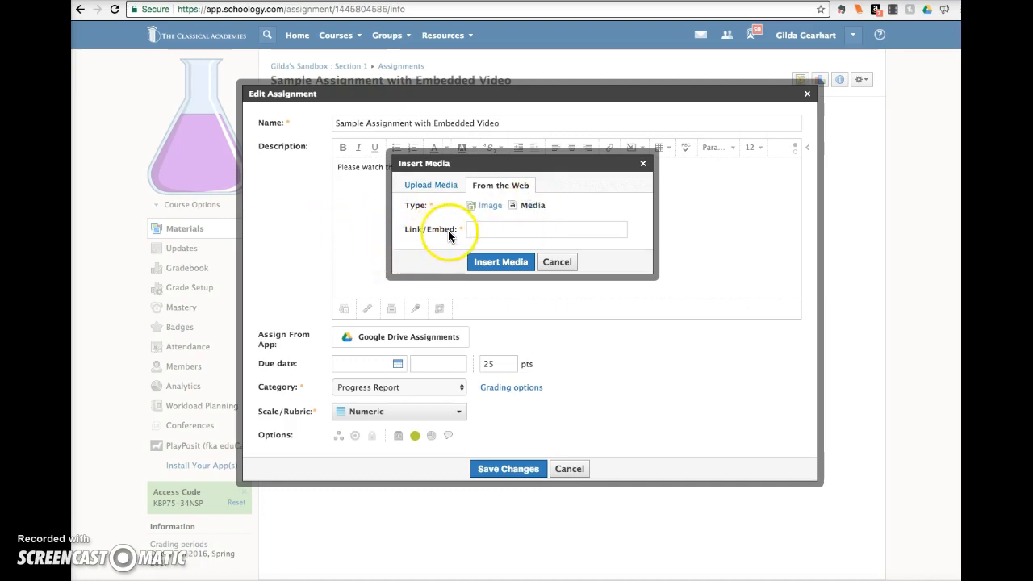
mouse_move(451, 239)
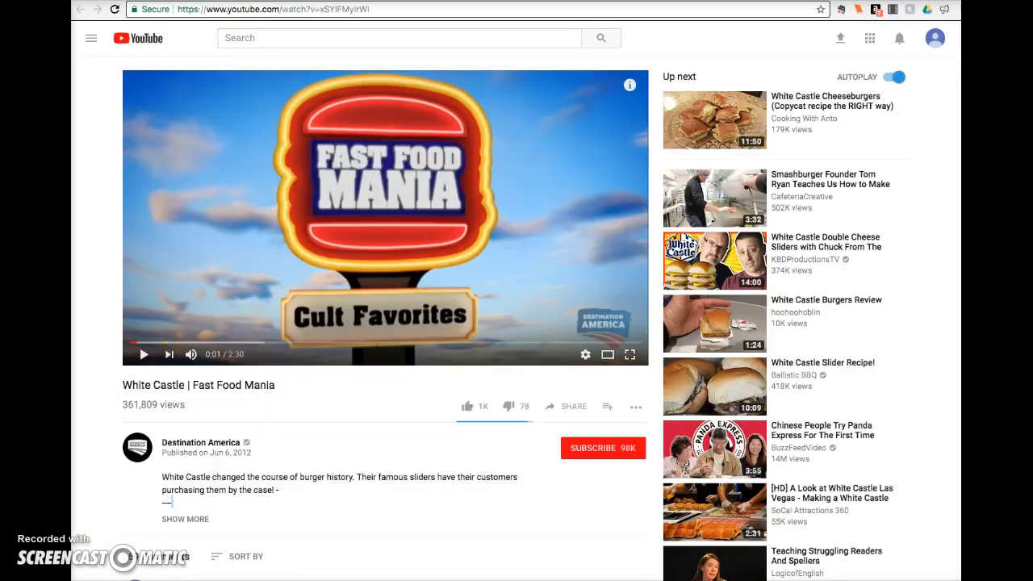
mouse_move(370, 559)
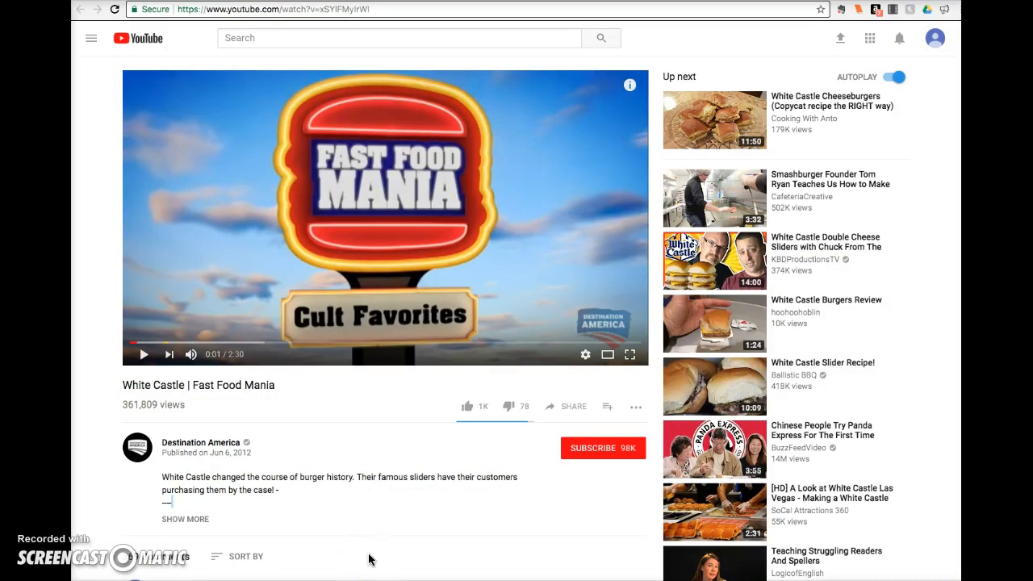
mouse_move(573, 407)
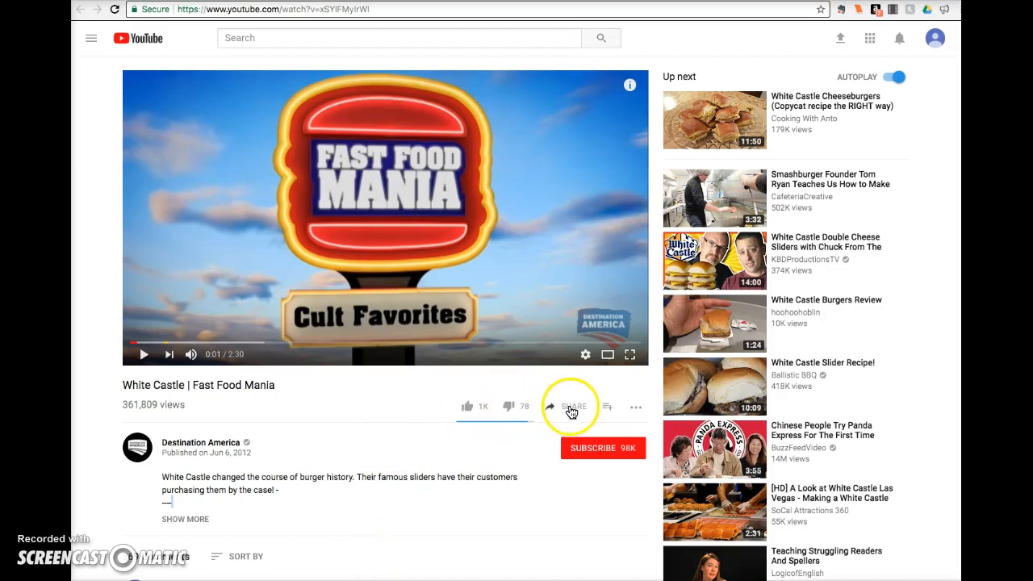
Bring up the Share panel under the White Castle | Fast Food Mania video
left_click(573, 407)
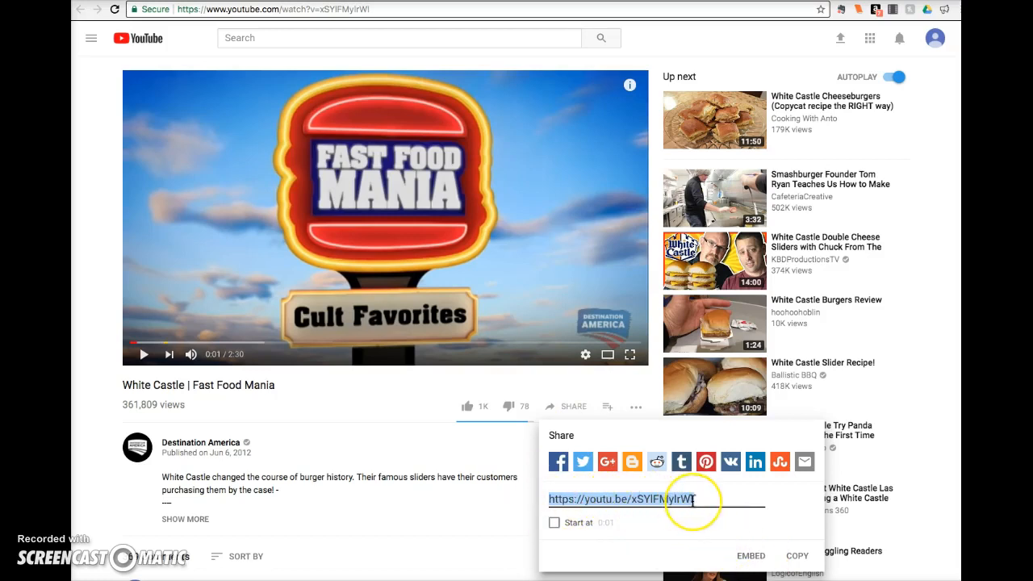
mouse_move(704, 565)
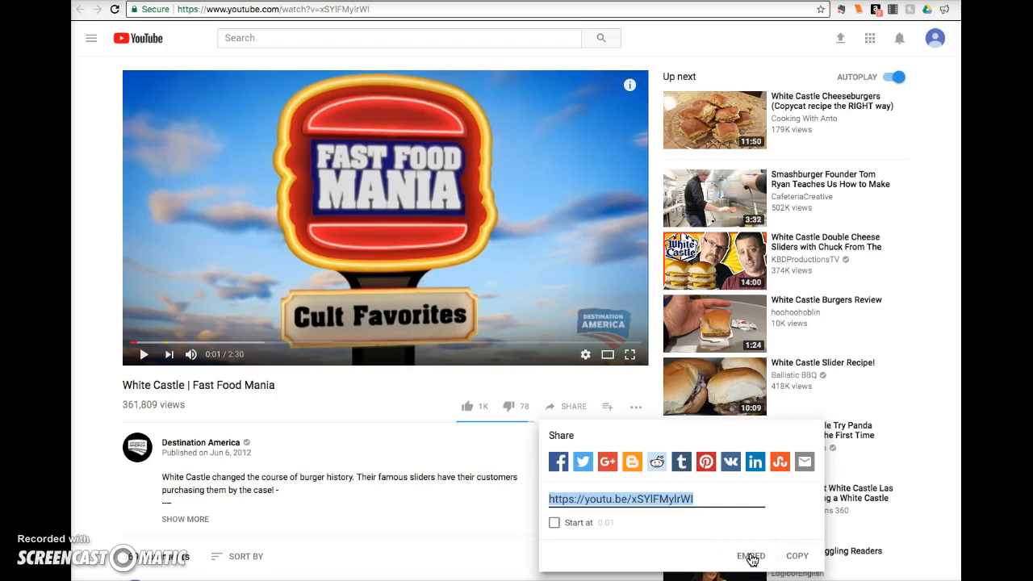
Get the embed code with 'Show suggested videos when the video finishes' unchecked and copy it
left_click(750, 555)
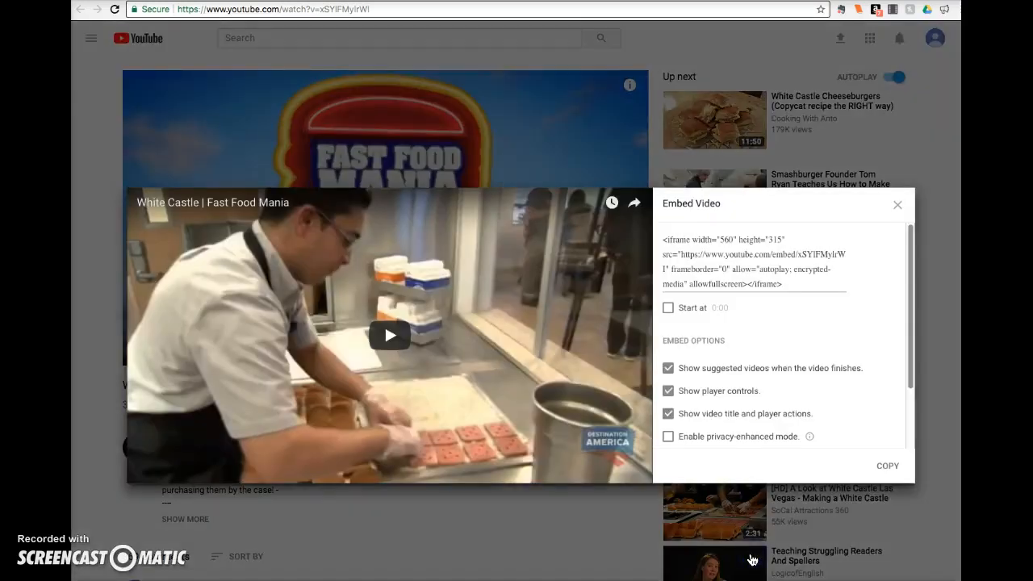
mouse_move(708, 308)
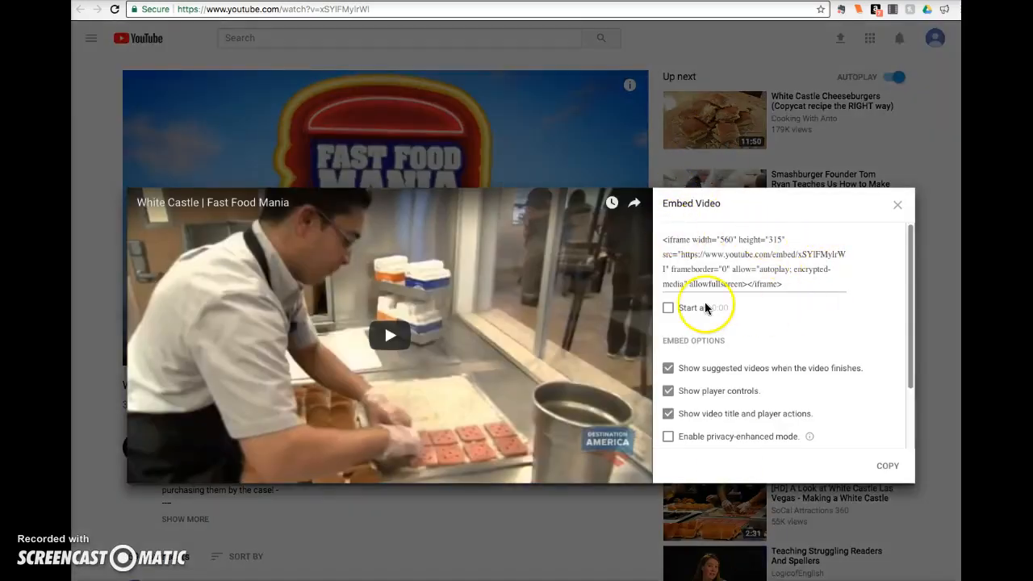
mouse_move(662, 386)
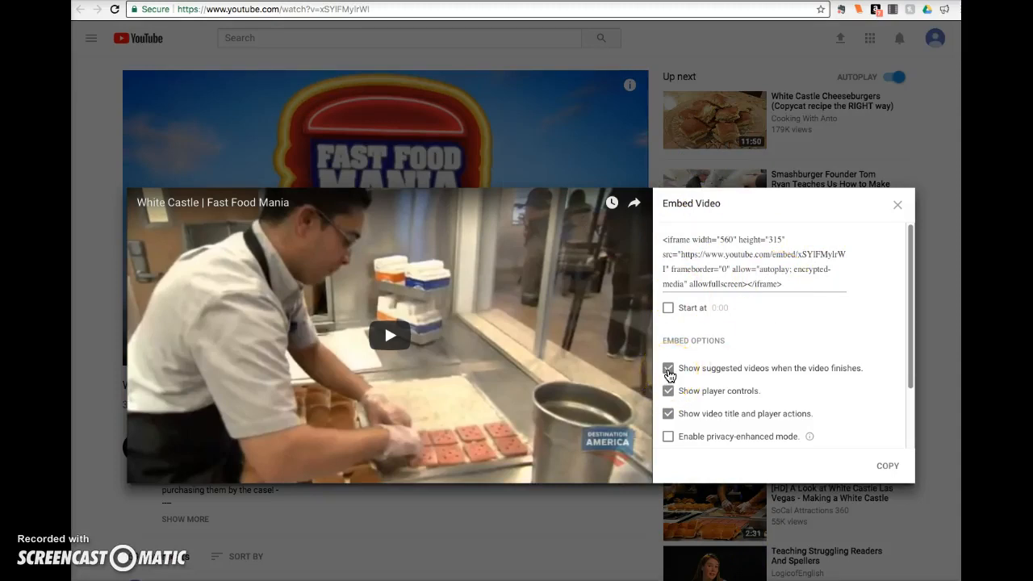
left_click(668, 368)
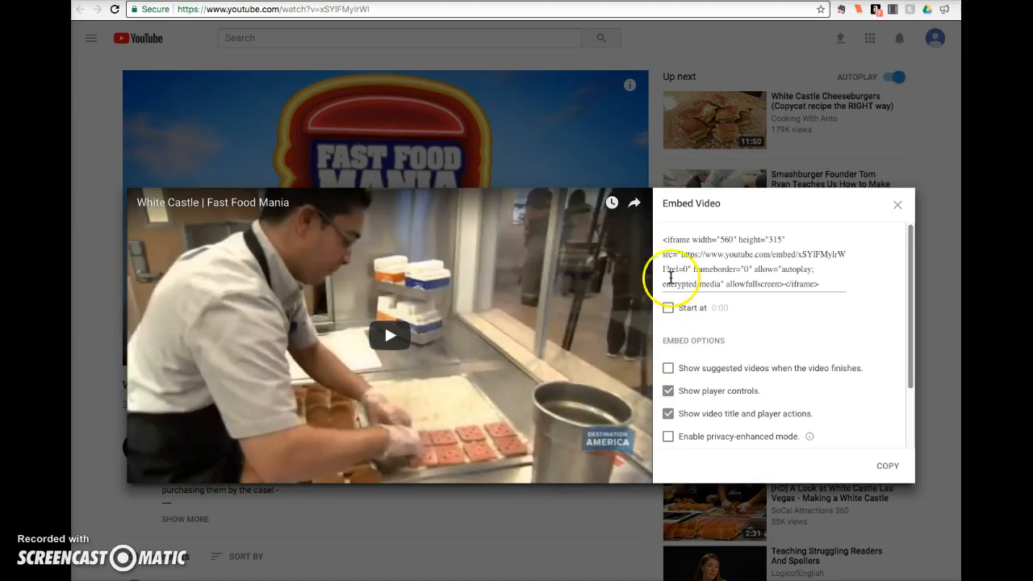
mouse_move(801, 338)
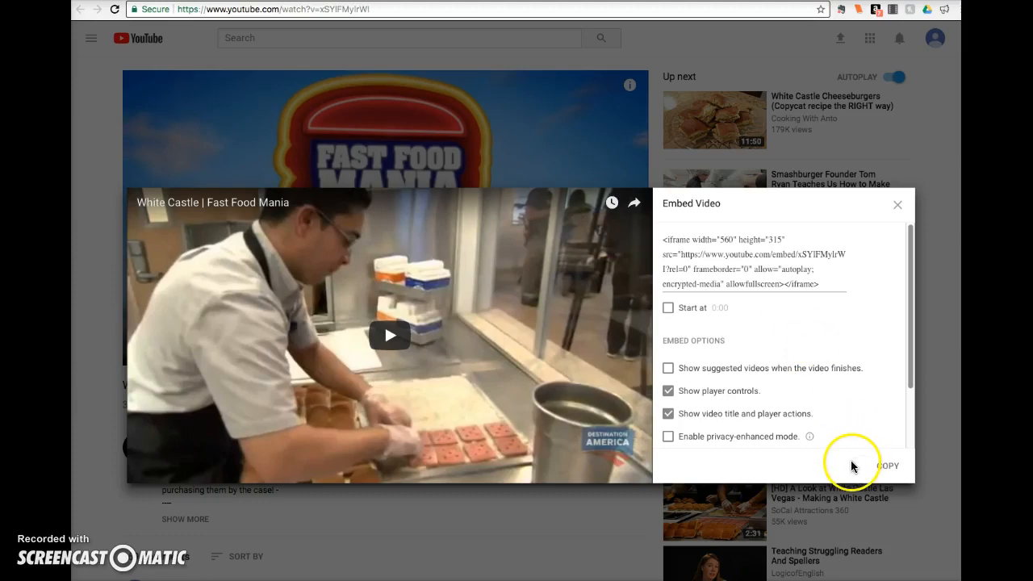
left_click(886, 465)
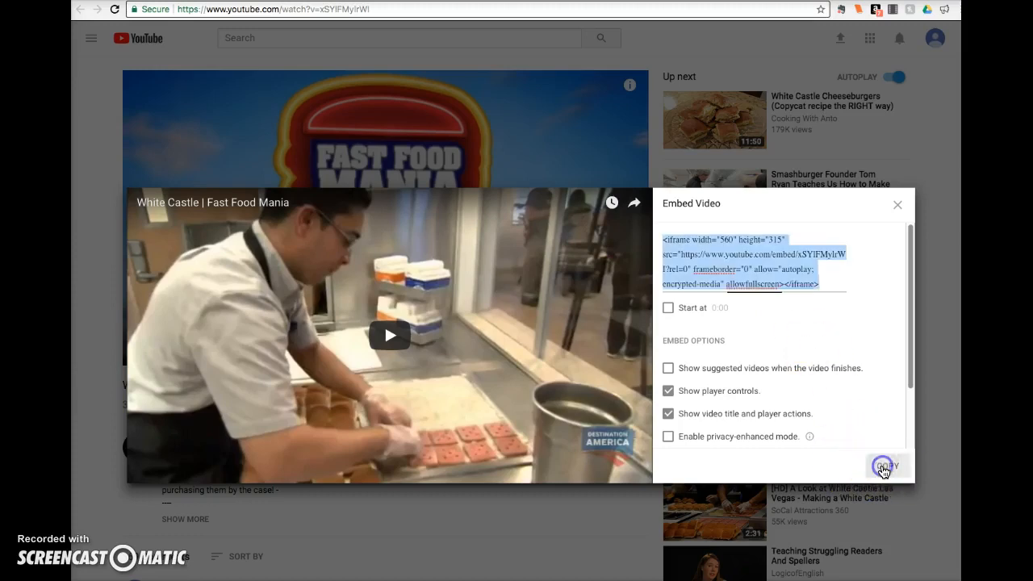
left_click(888, 465)
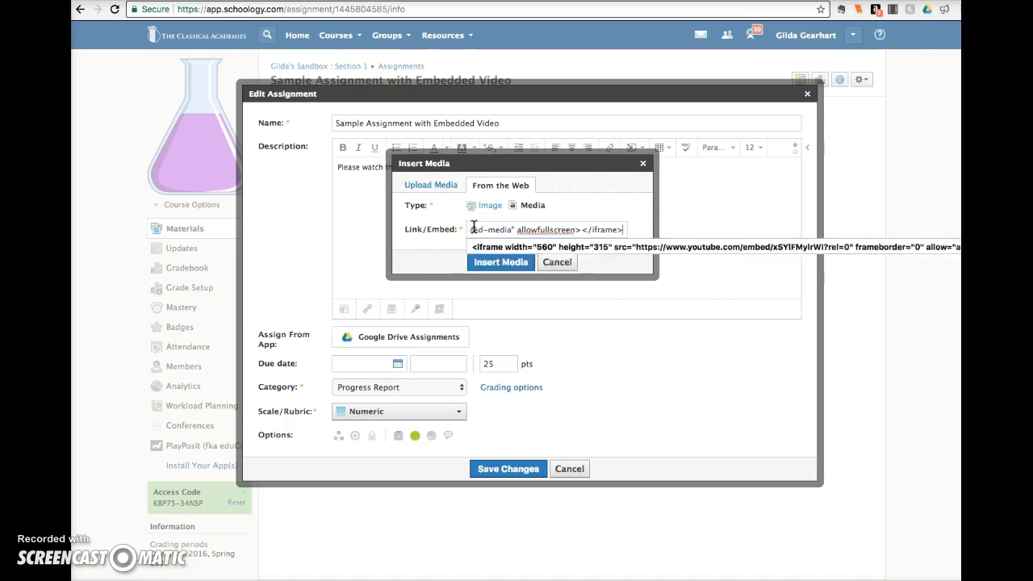
Insert the pasted embed code as media and save the assignment changes
left_click(500, 262)
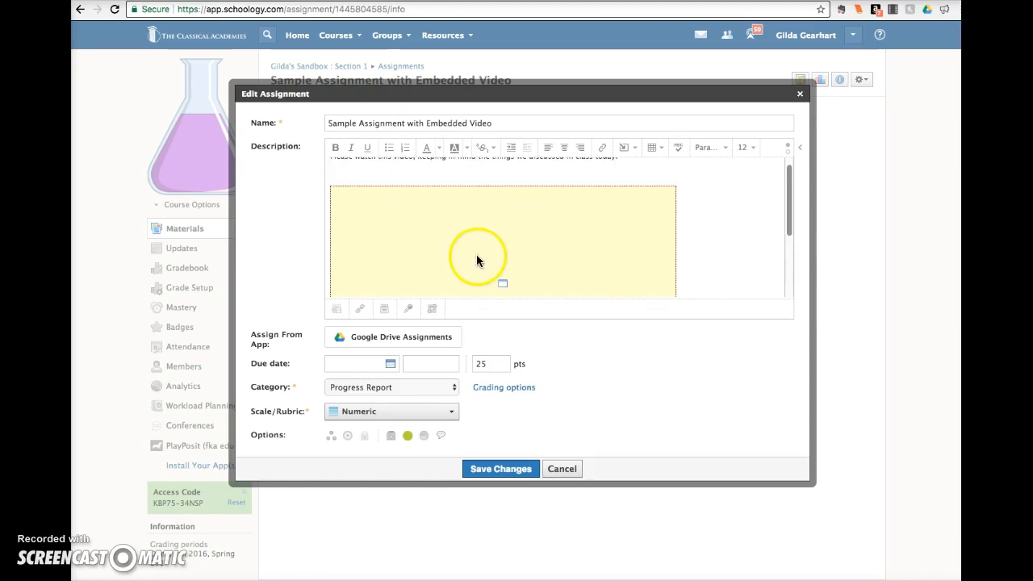
mouse_move(491, 471)
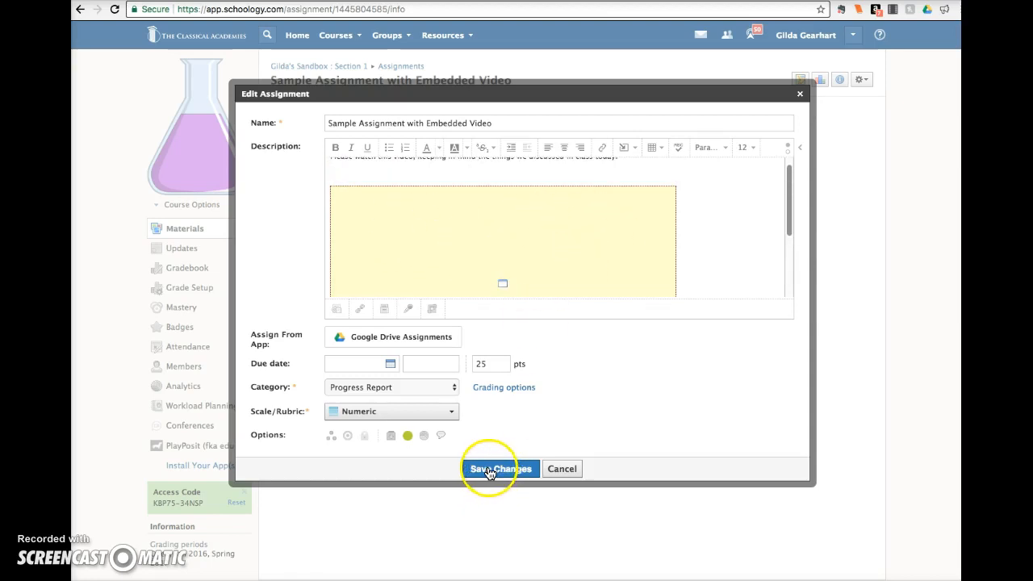
left_click(500, 469)
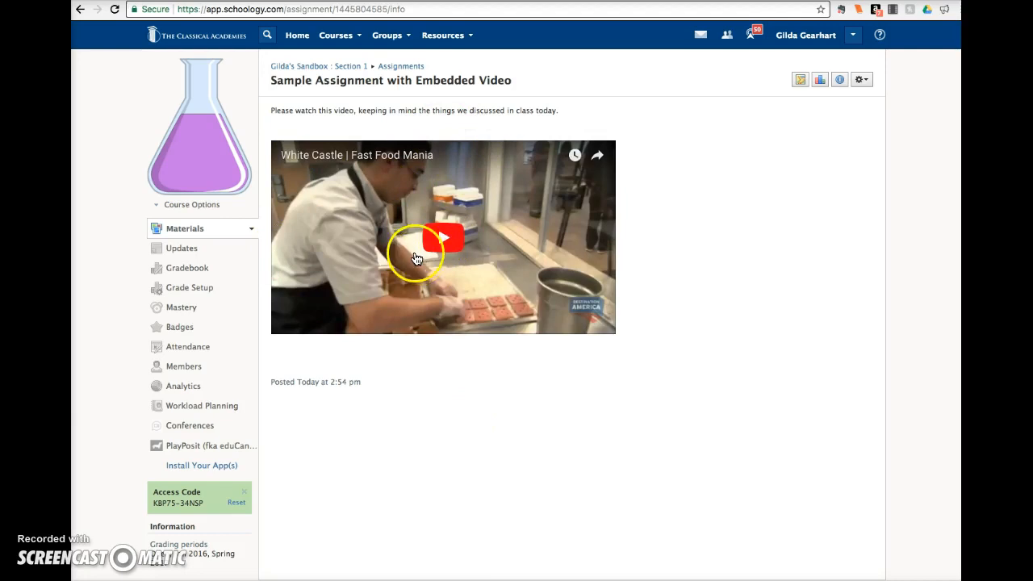
Play the embedded video and skip along the progress bar to its end, confirming no suggestions appear
left_click(442, 235)
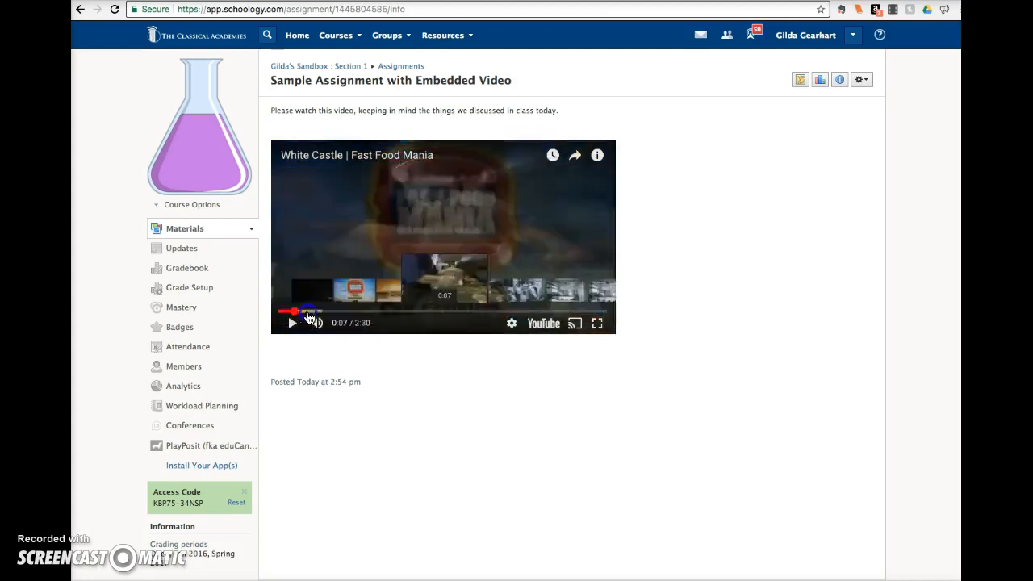
left_click(529, 309)
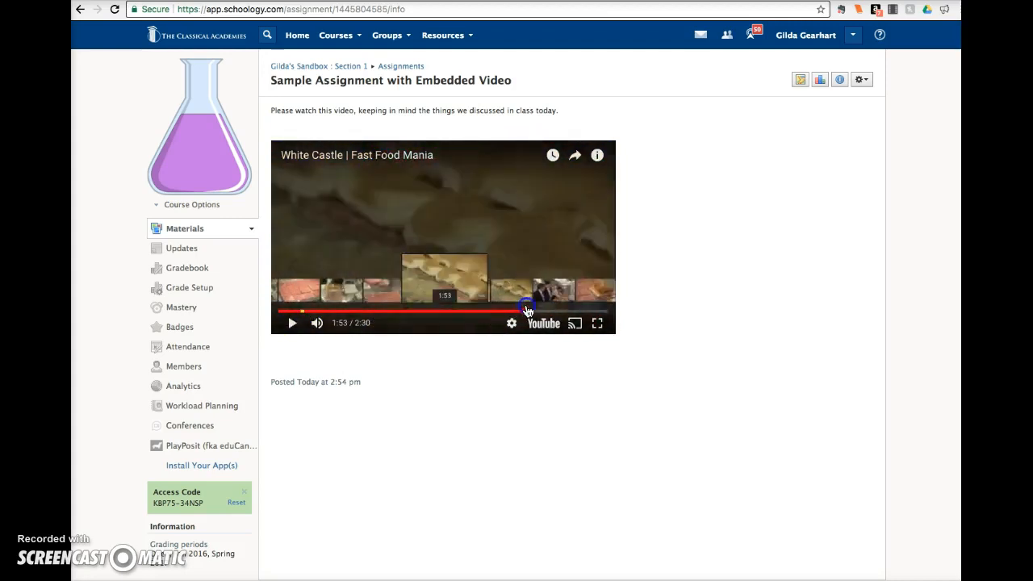
left_click(578, 310)
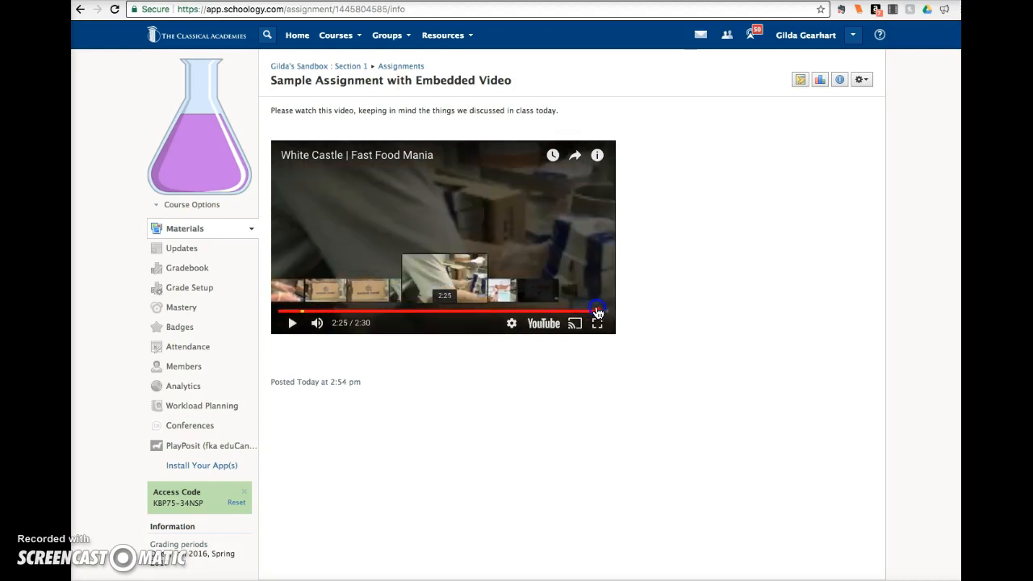
left_click(292, 323)
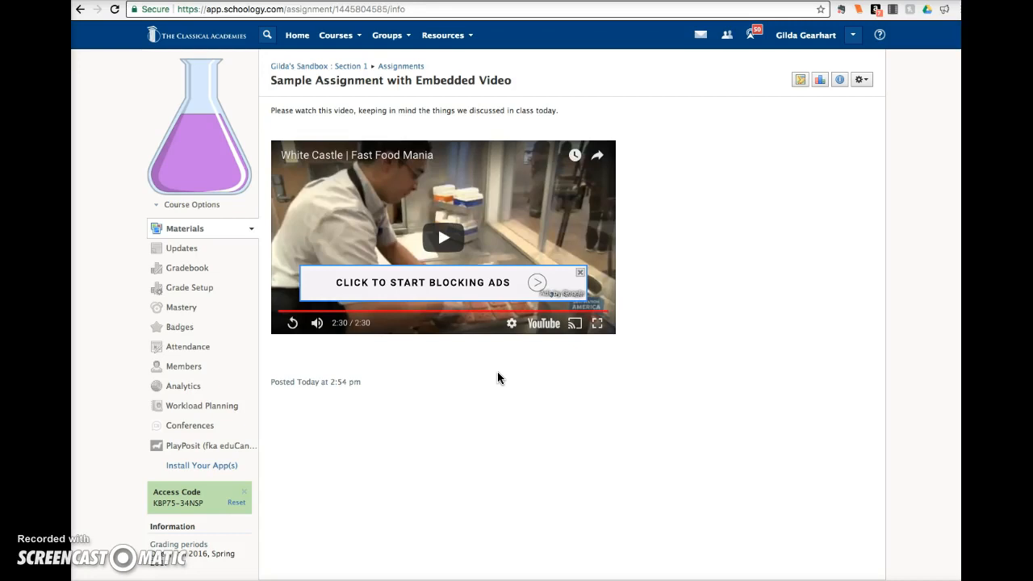
mouse_move(362, 164)
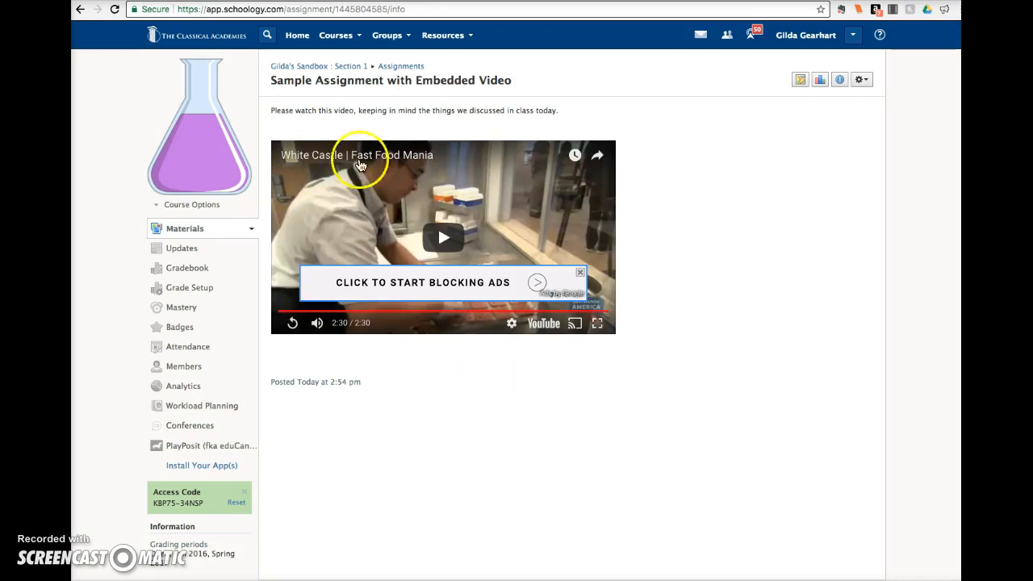
mouse_move(418, 180)
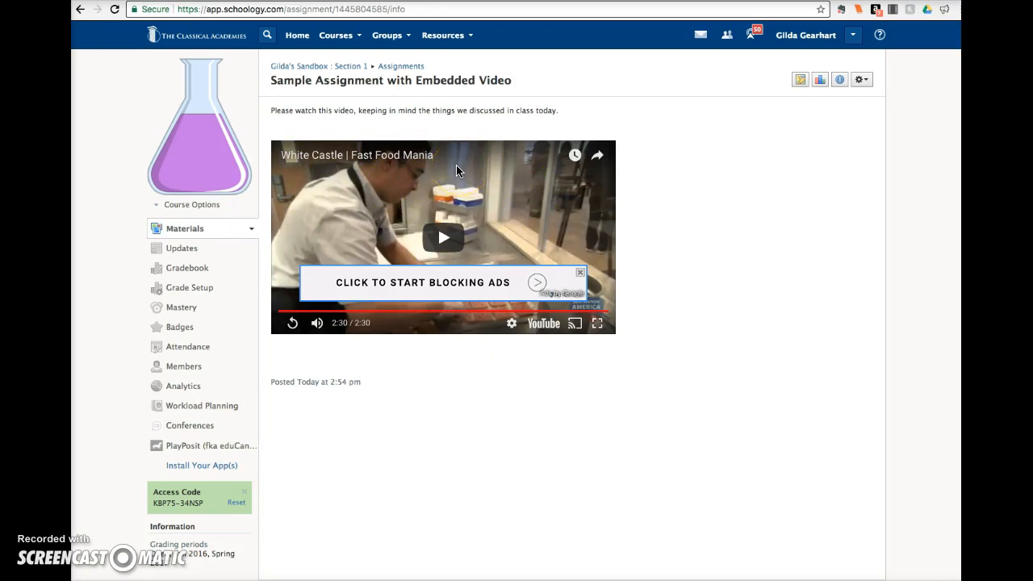
mouse_move(434, 216)
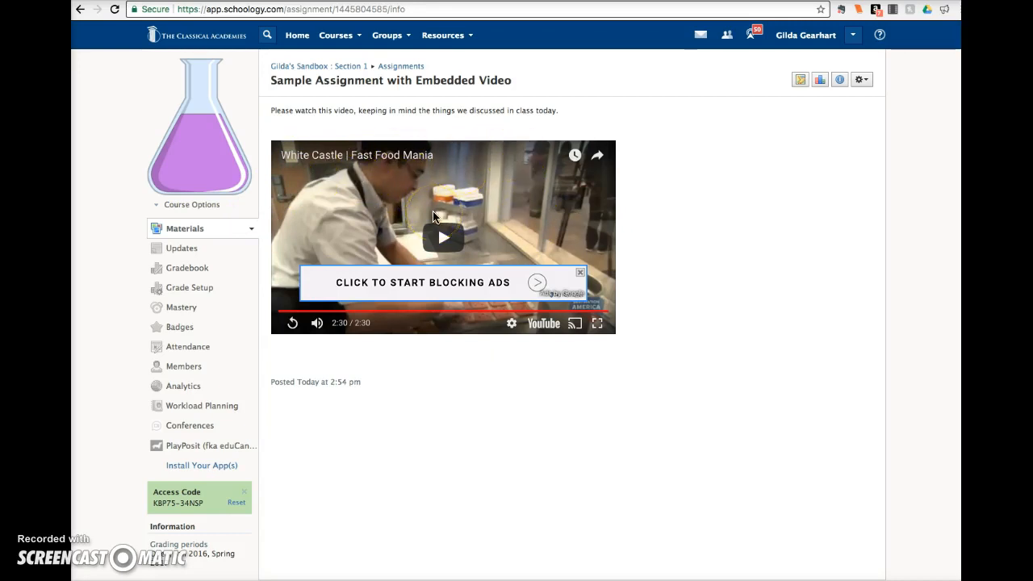